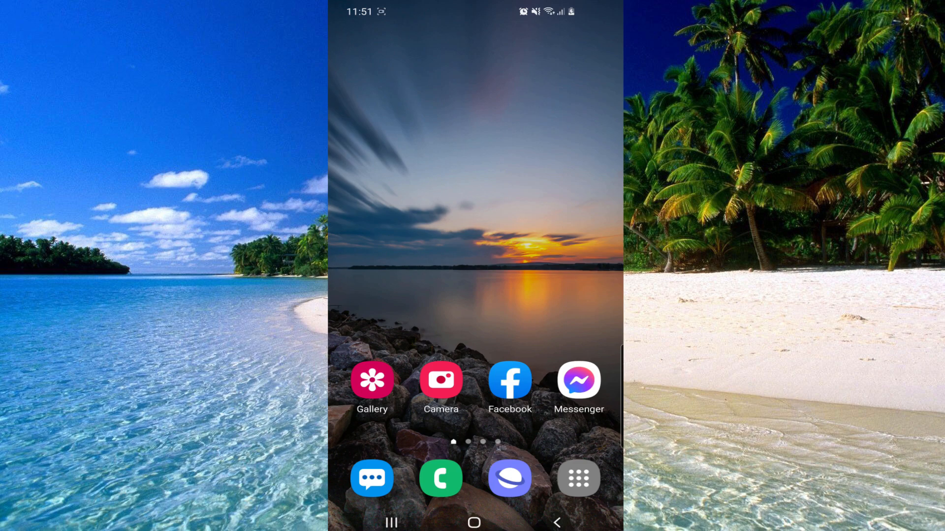
# Step: Launch Snapchat from the Android app drawer
pyautogui.click(578, 478)
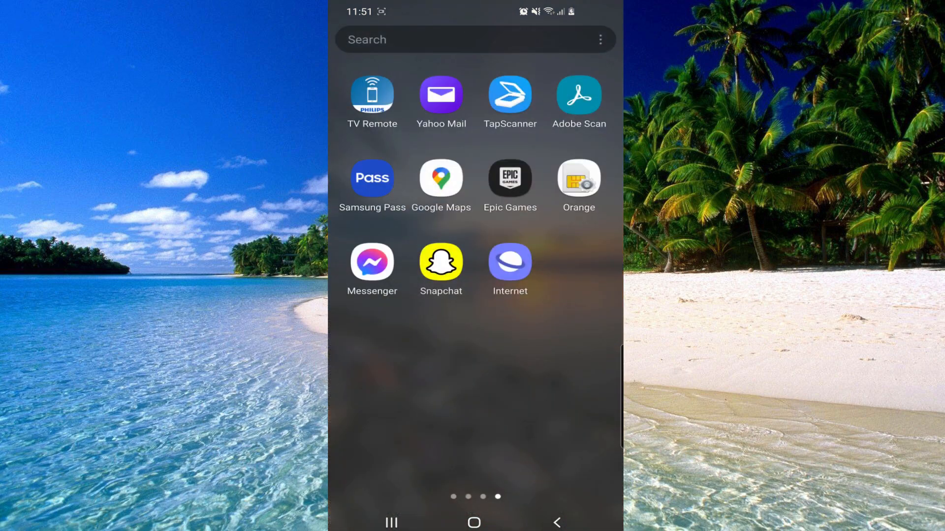
pyautogui.click(441, 261)
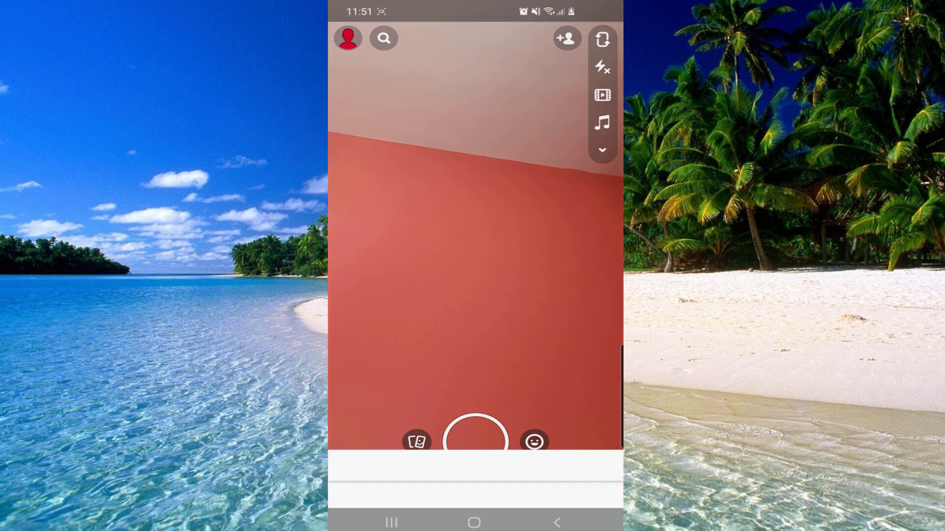
# Step: Go to Snapchat Settings from the profile and scroll to the Support section
pyautogui.click(346, 38)
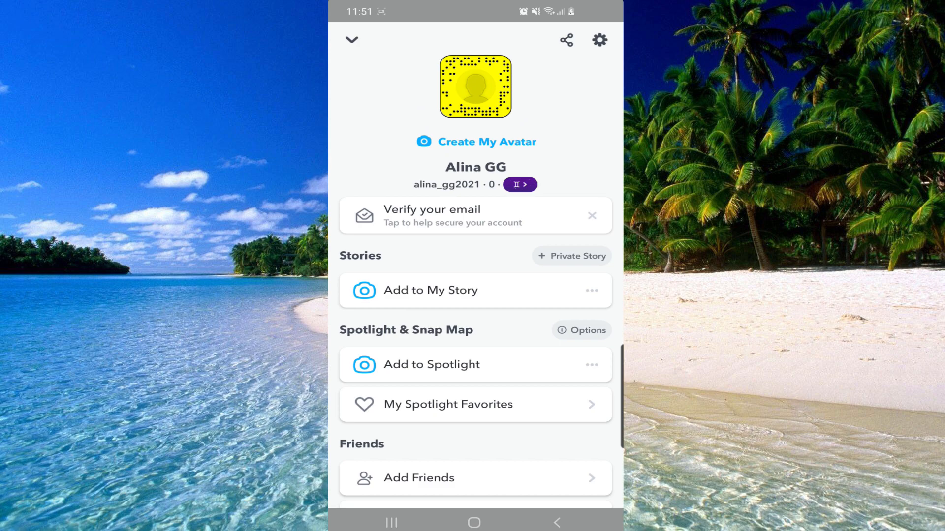
pyautogui.click(598, 40)
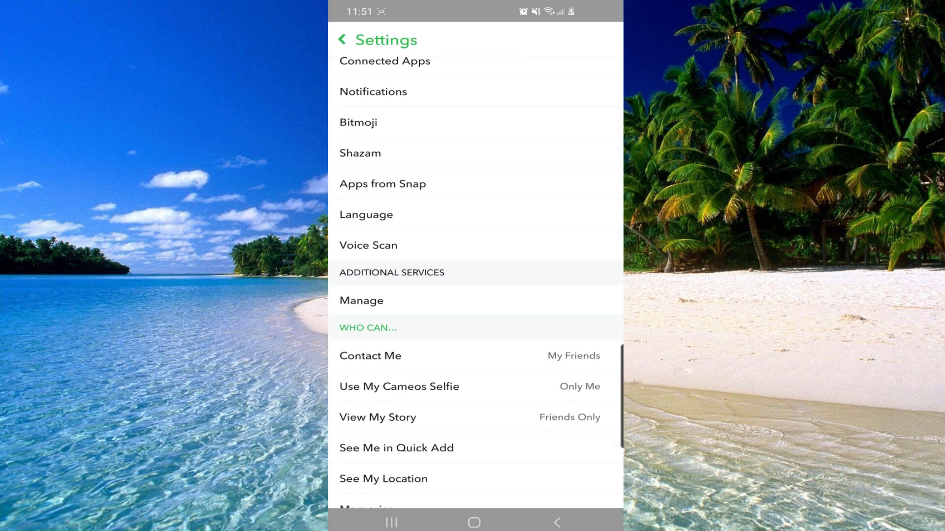
pyautogui.scroll(-3)
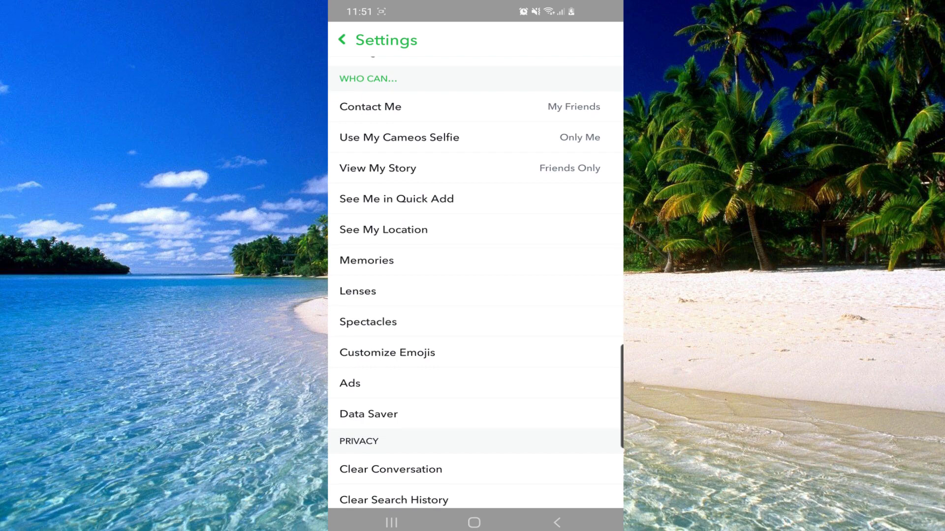
pyautogui.scroll(-3)
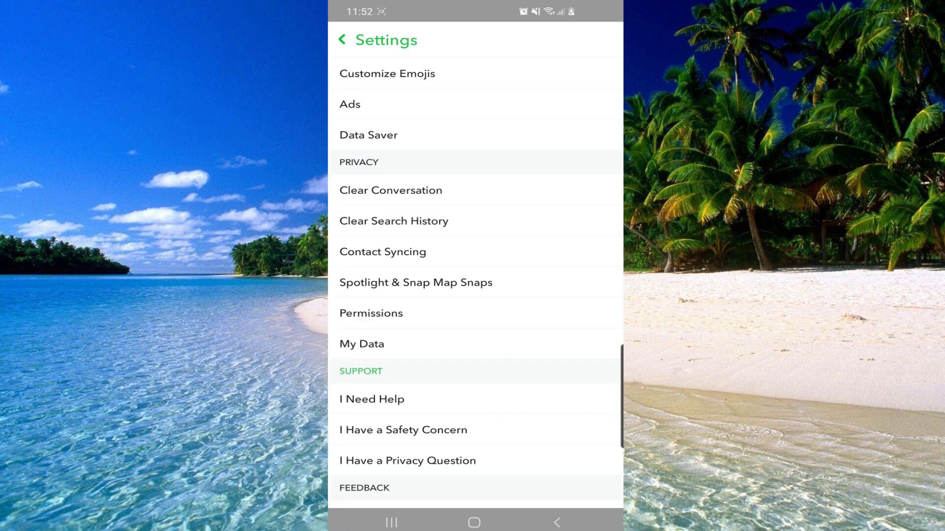
pyautogui.scroll(-3)
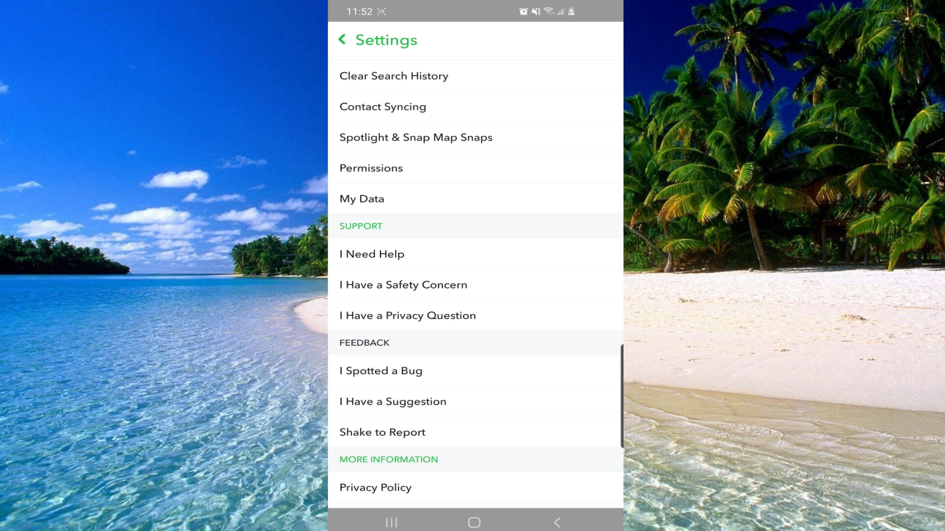
# Step: Open the I Need Help support page and start a Contact Us request
pyautogui.click(371, 254)
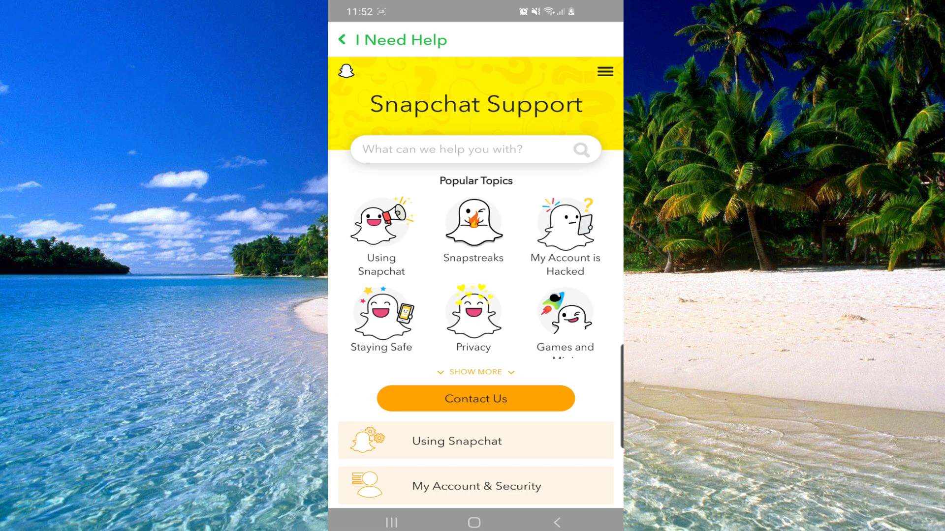
pyautogui.scroll(-3)
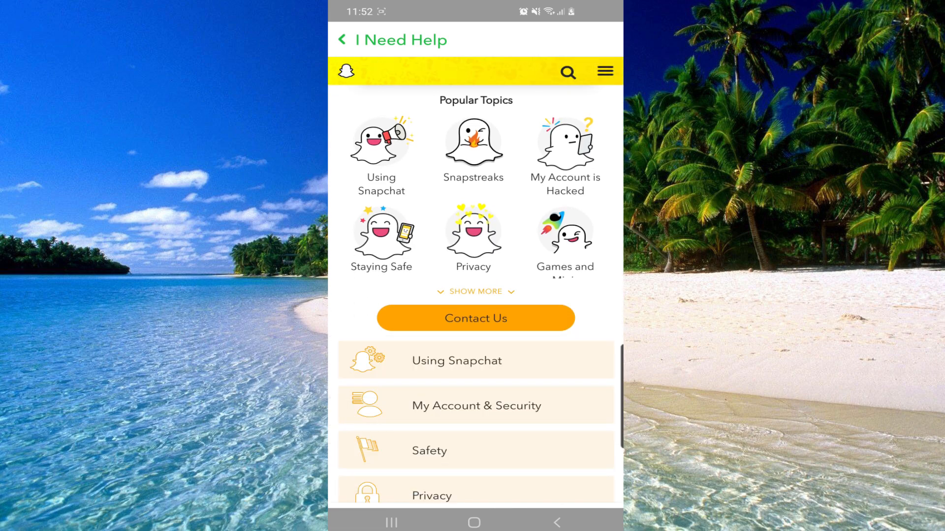
pyautogui.scroll(-3)
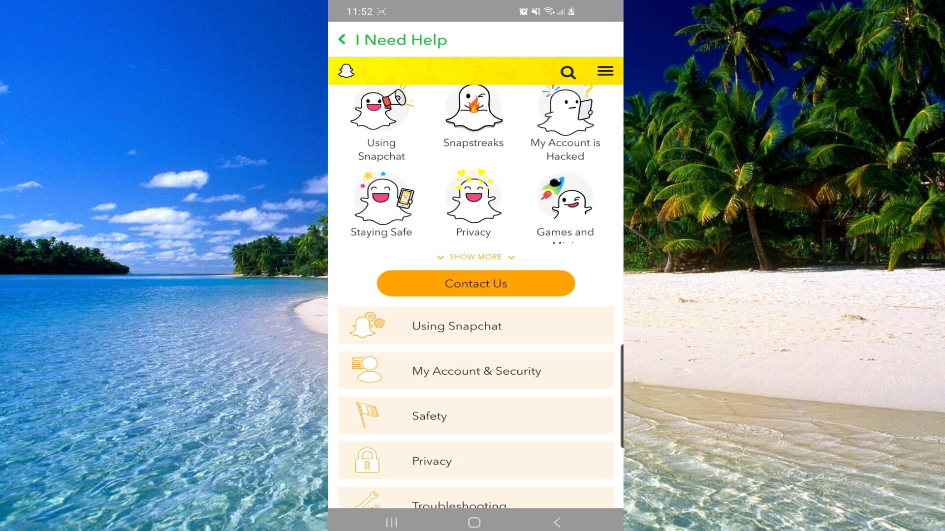
pyautogui.click(475, 283)
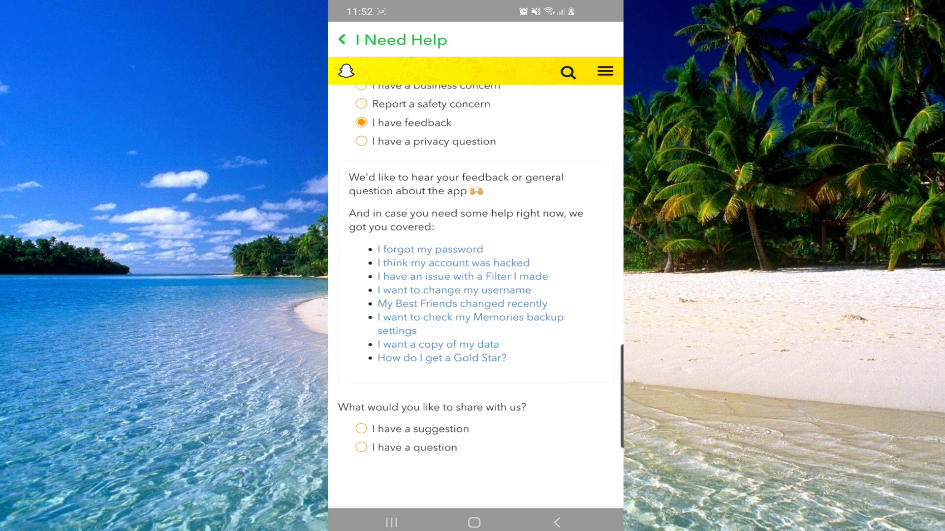
# Step: Pick the feature the feedback concerns to reach the thank-you message
pyautogui.scroll(-3)
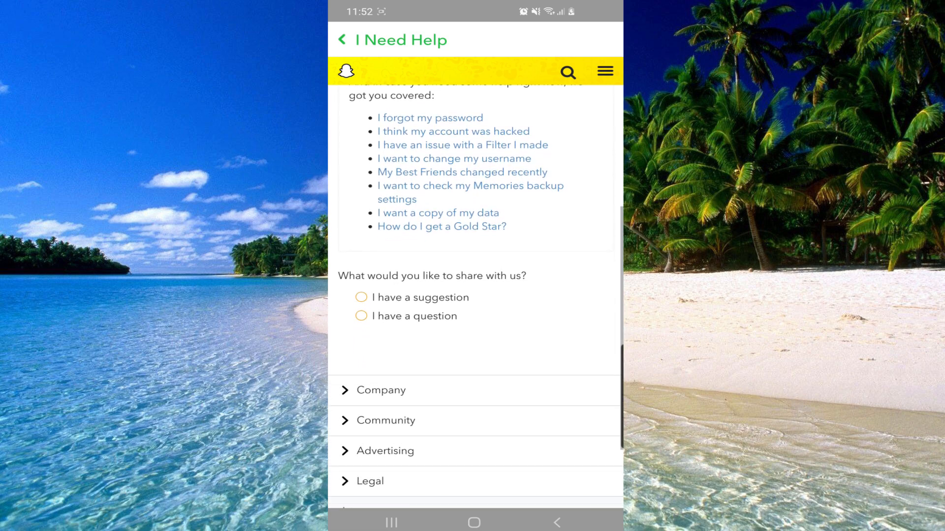
pyautogui.scroll(-3)
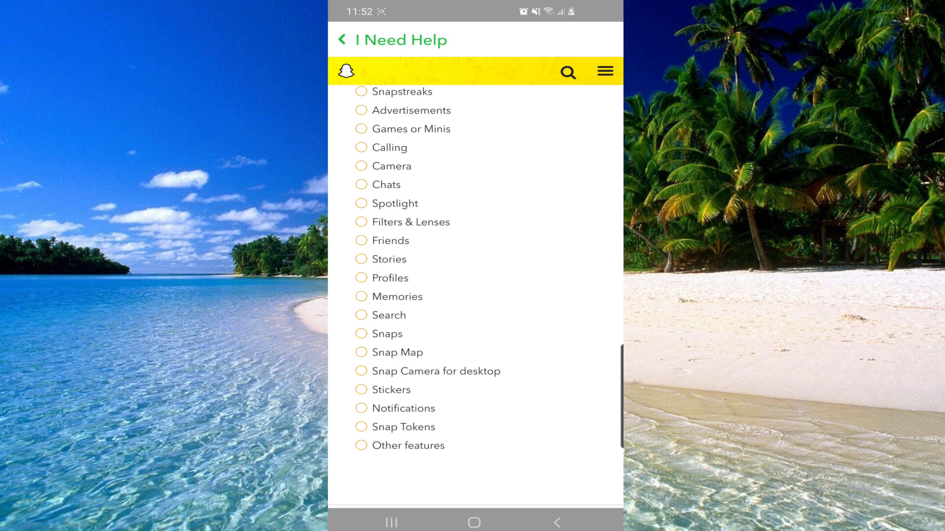
pyautogui.scroll(-3)
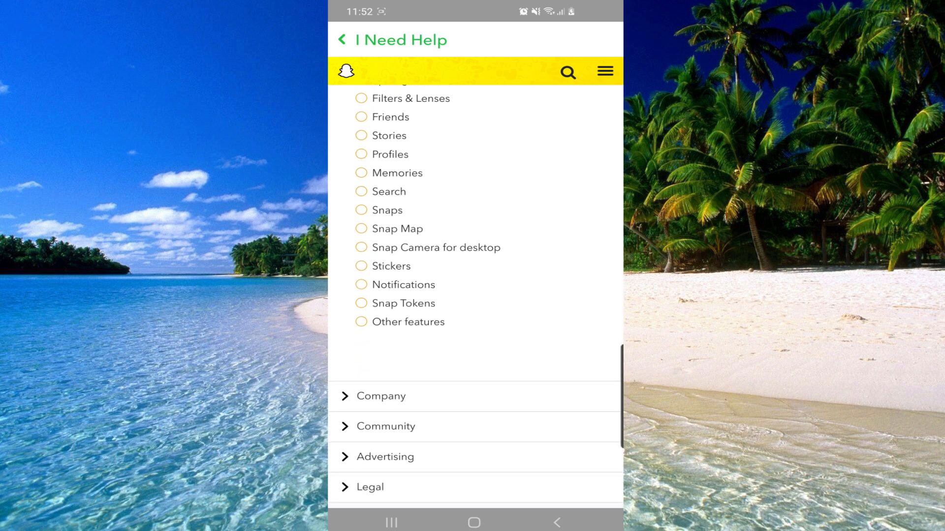
pyautogui.click(361, 327)
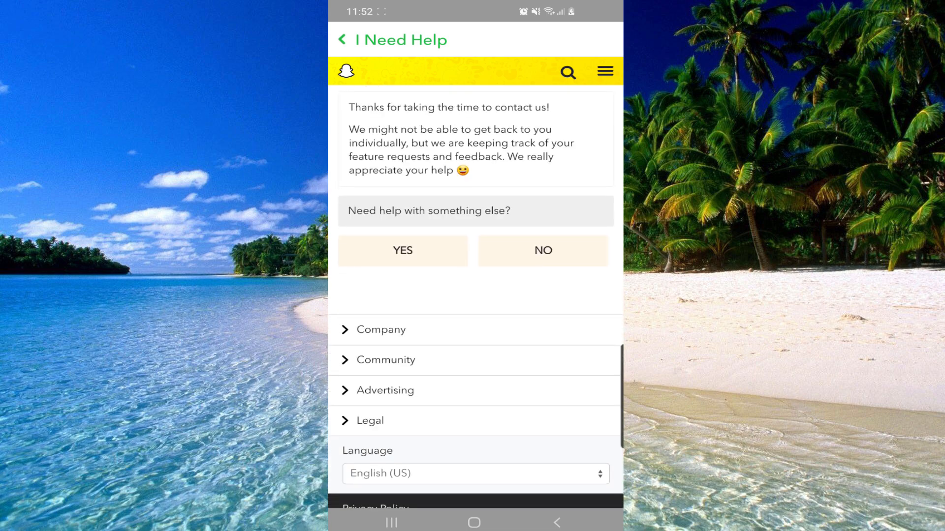
# Step: Answer YES to needing more help and activate the form's details box
pyautogui.click(402, 251)
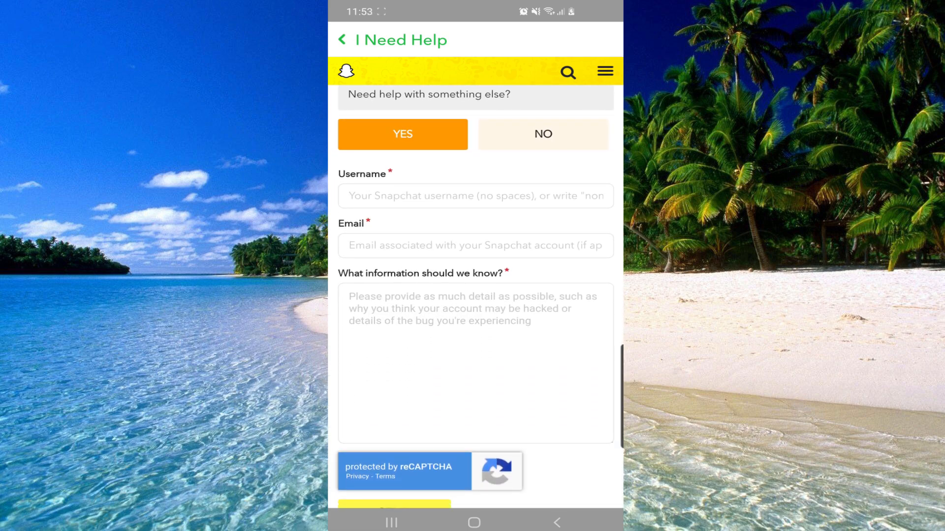
pyautogui.click(475, 195)
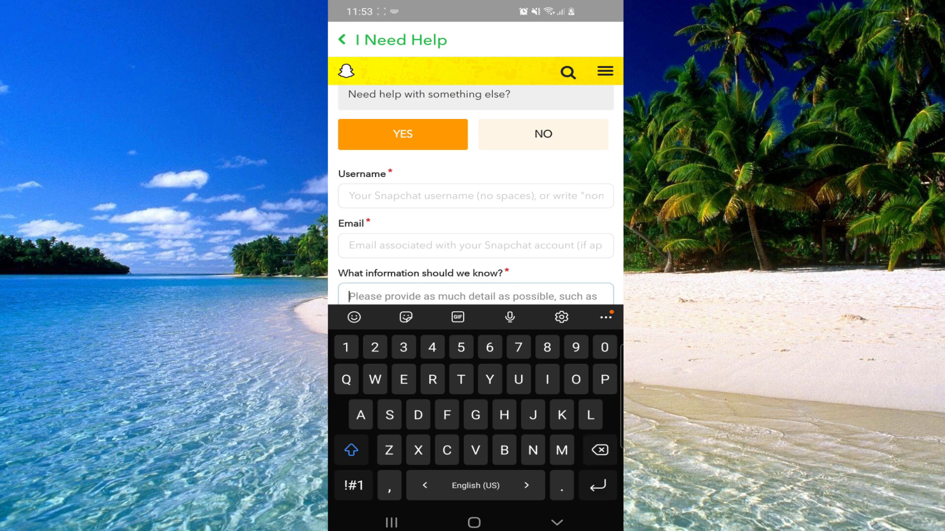
# Step: Write 'Hello Snap…' asking to fix the missing dark mode option, ending with thanks
pyautogui.write('Hello')
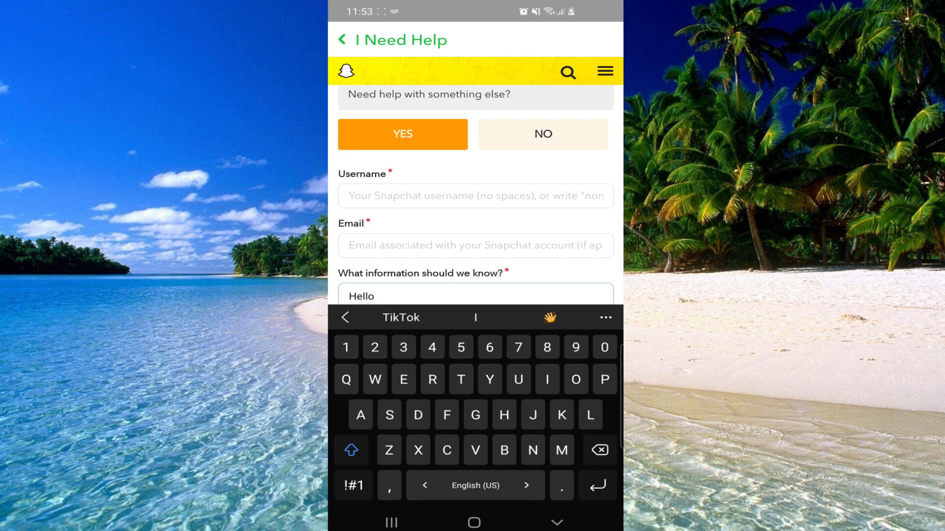
pyautogui.write('Snapchat Team! I')
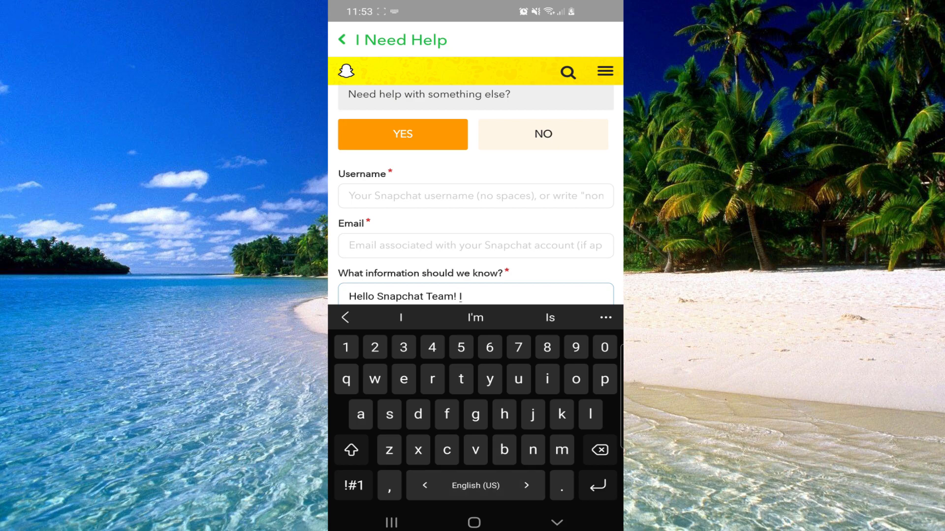
pyautogui.write("don't have dark mode op")
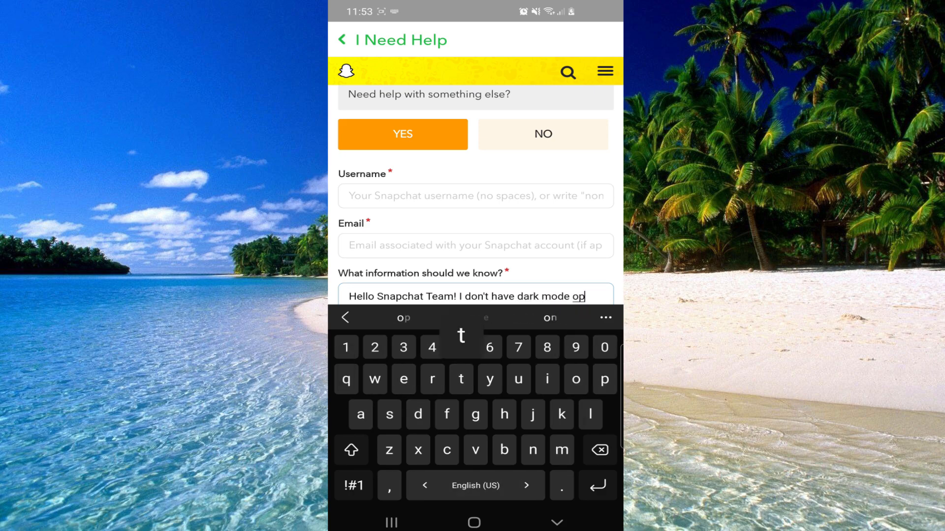
pyautogui.click(352, 486)
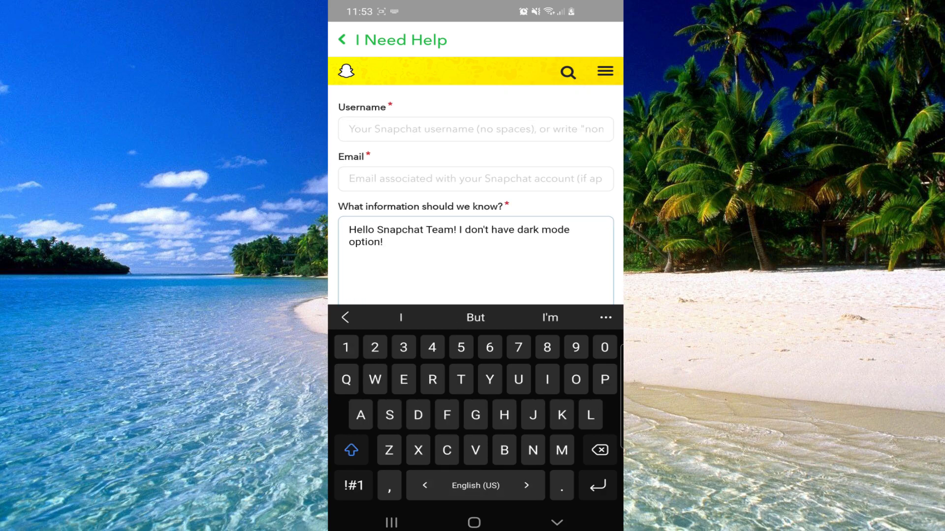
pyautogui.click(351, 451)
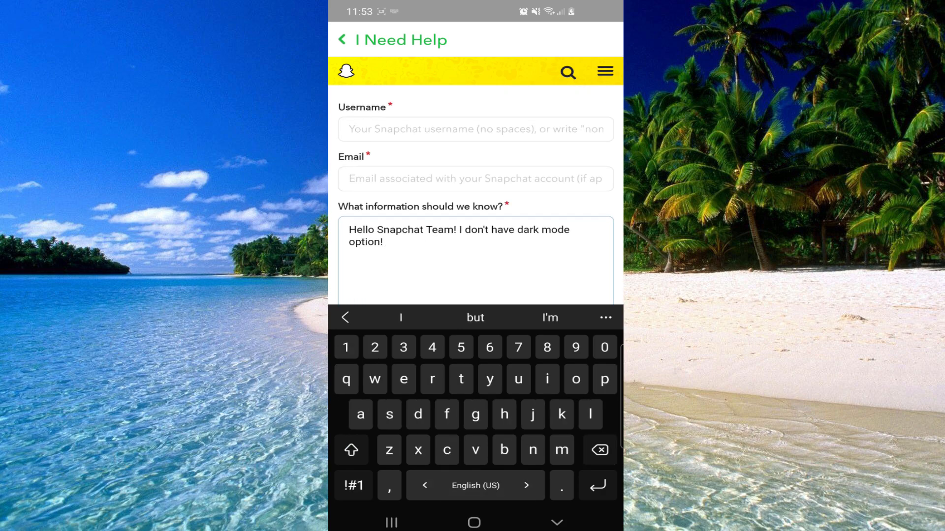
pyautogui.click(446, 450)
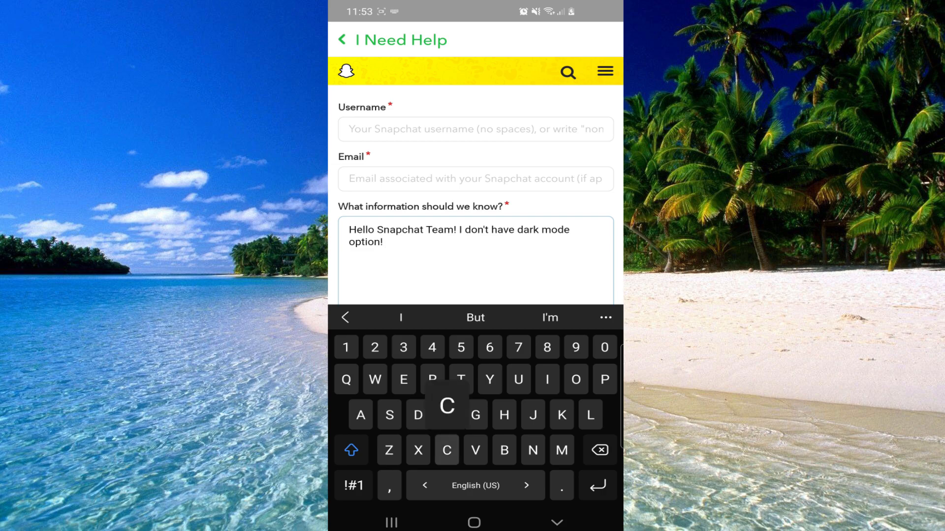
pyautogui.write('Can you')
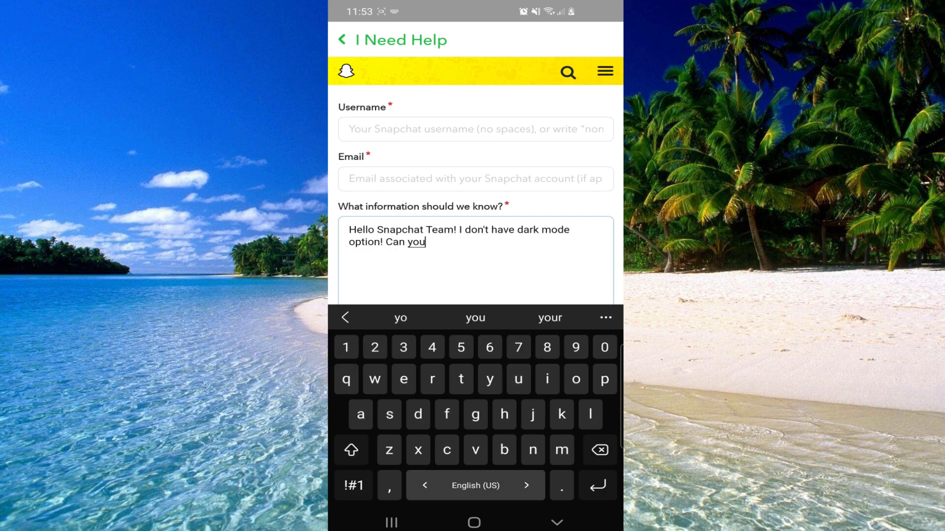
pyautogui.write('please solve this problem for me?')
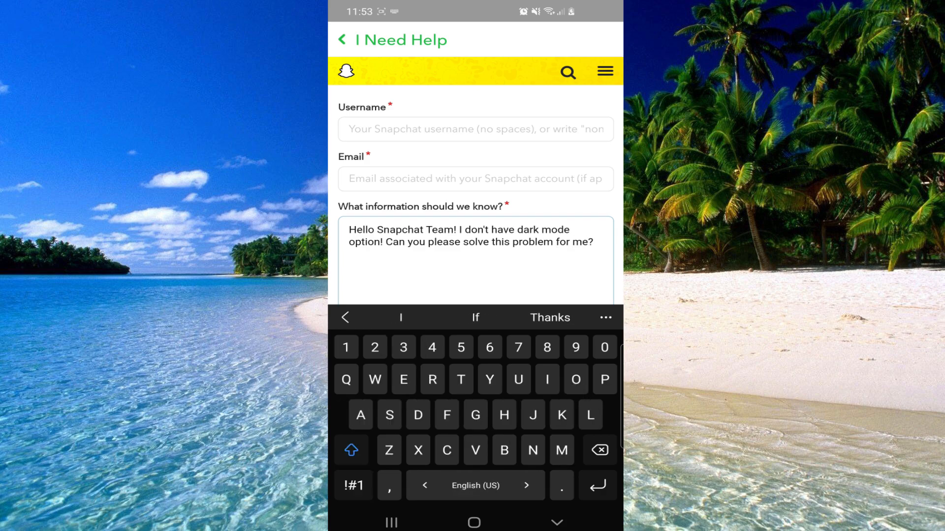
pyautogui.write('Thank you')
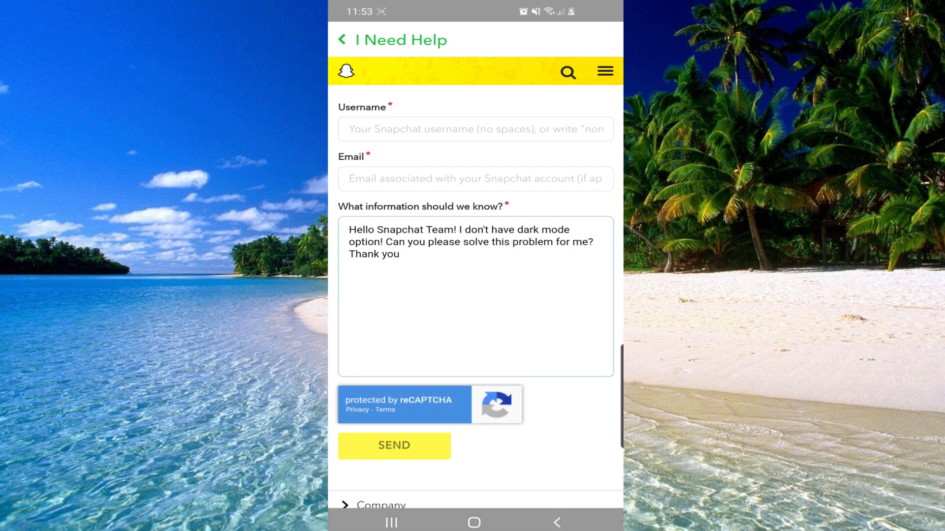
pyautogui.scroll(-3)
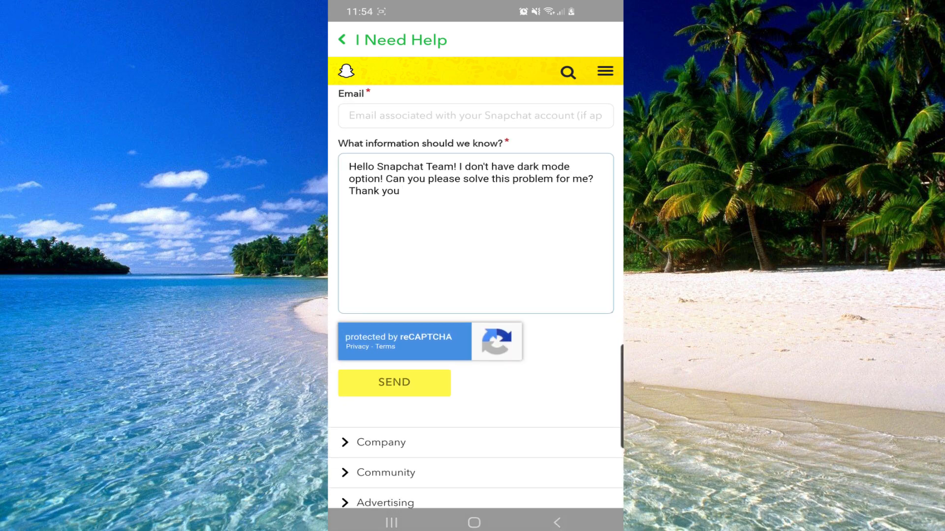
pyautogui.scroll(-3)
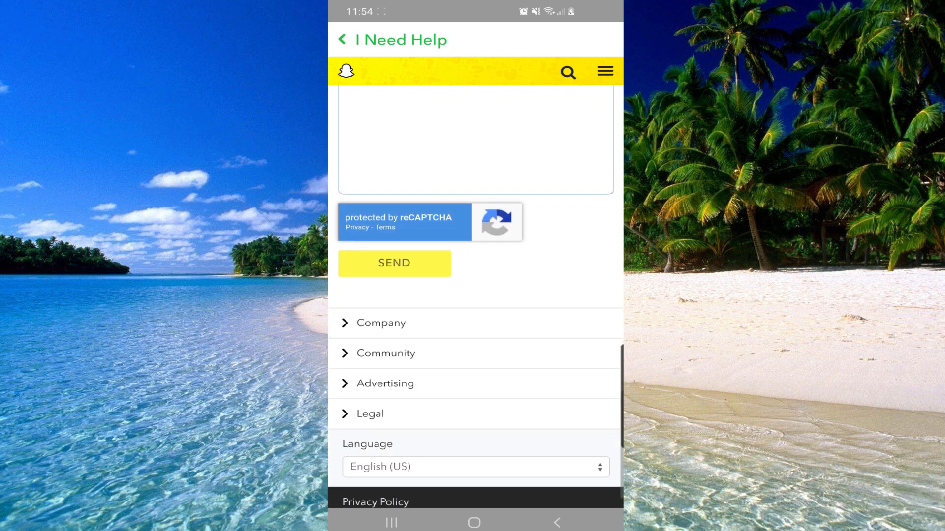